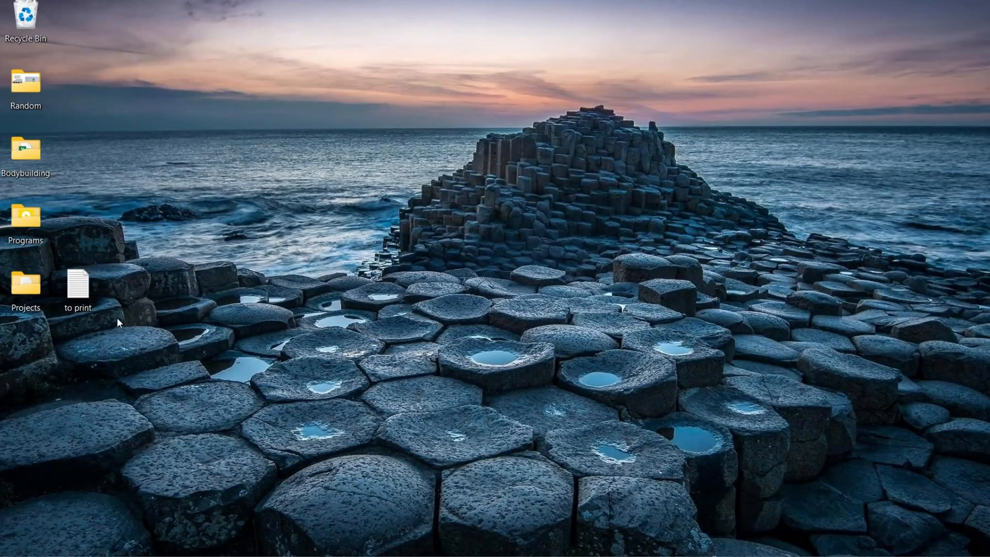
# Open the Projects folder from the desktop to reach the nozzle box design files.
pyautogui.doubleClick(78, 283)
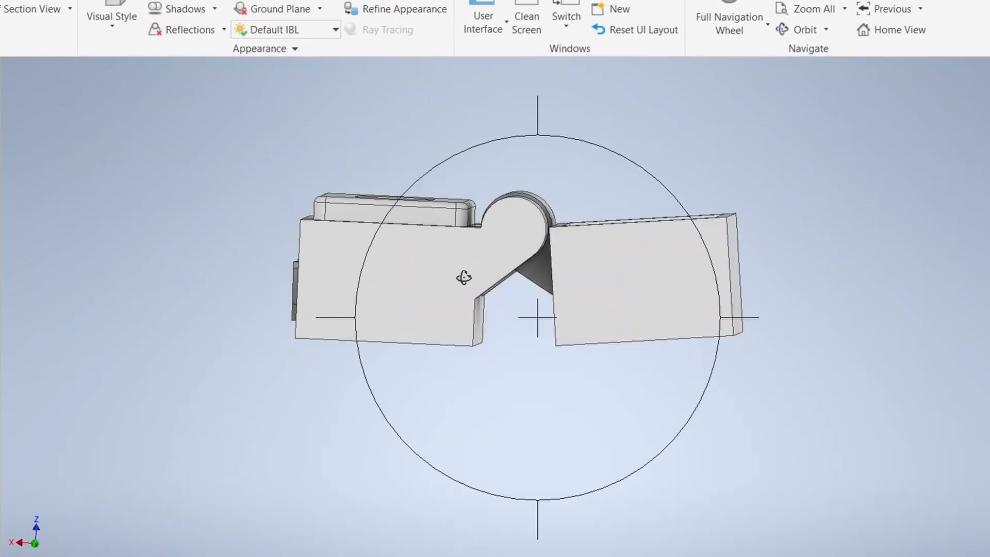
# Orbit the hinged 0.7 cell, then switch to the Assembly_v3.iam nozzle box document.
pyautogui.moveTo(465, 278); pyautogui.dragTo(738, 472)
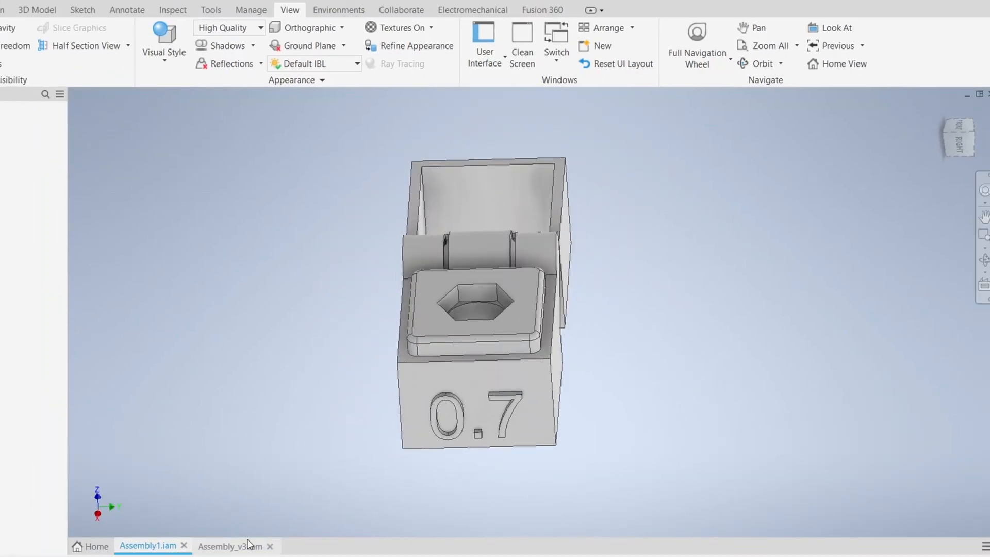
pyautogui.click(233, 545)
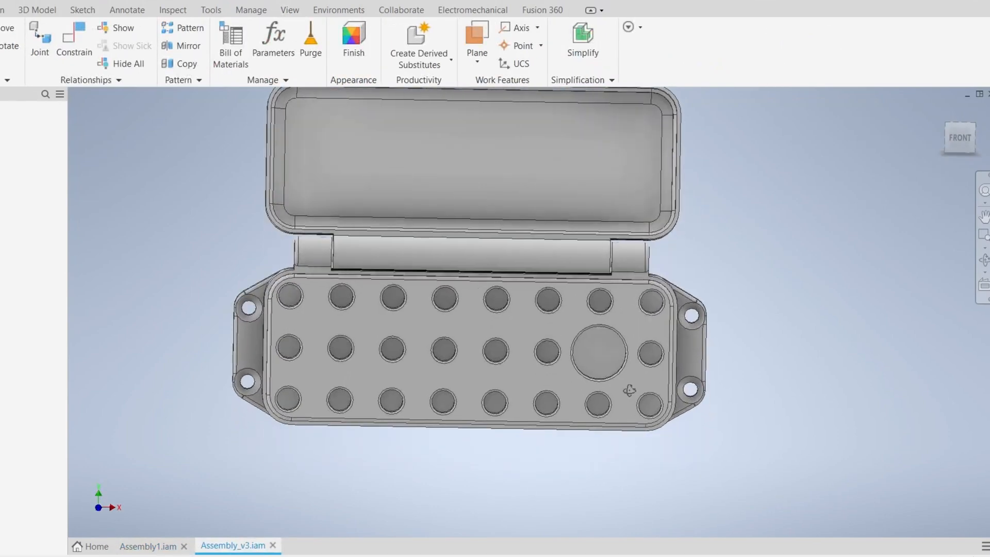